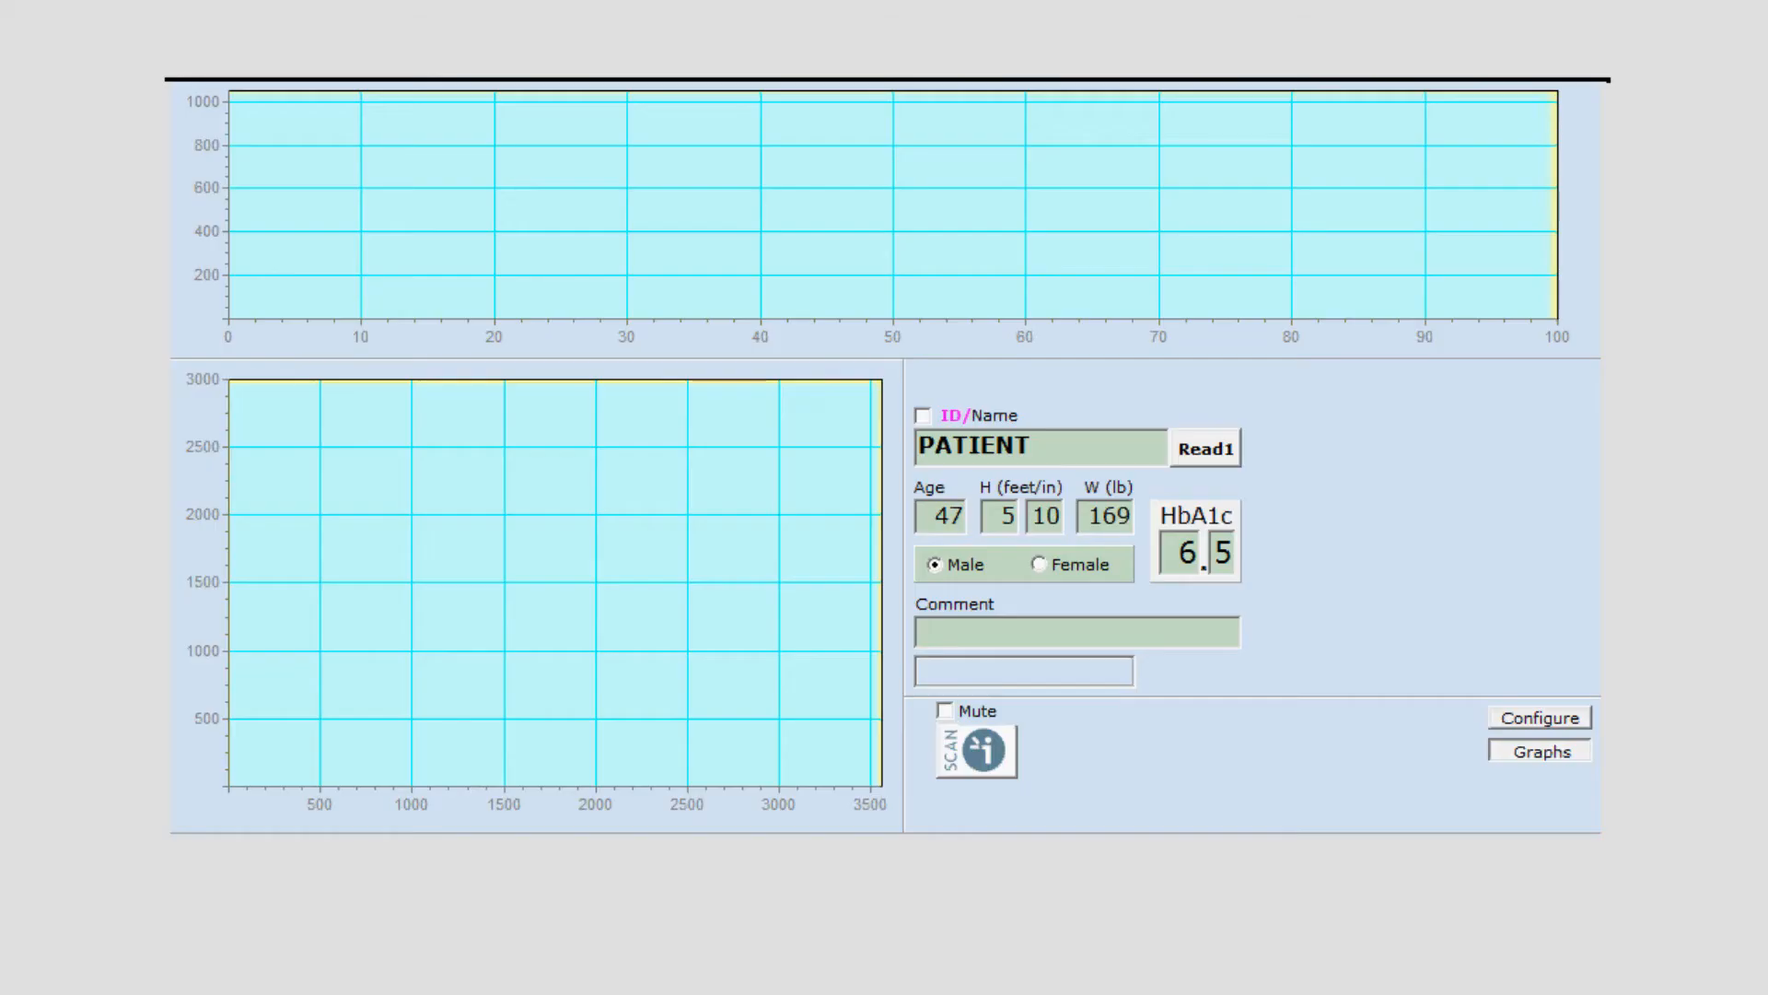
Step: Start the sudomotor scan for the 47-year-old male patient so live traces plot
click(975, 749)
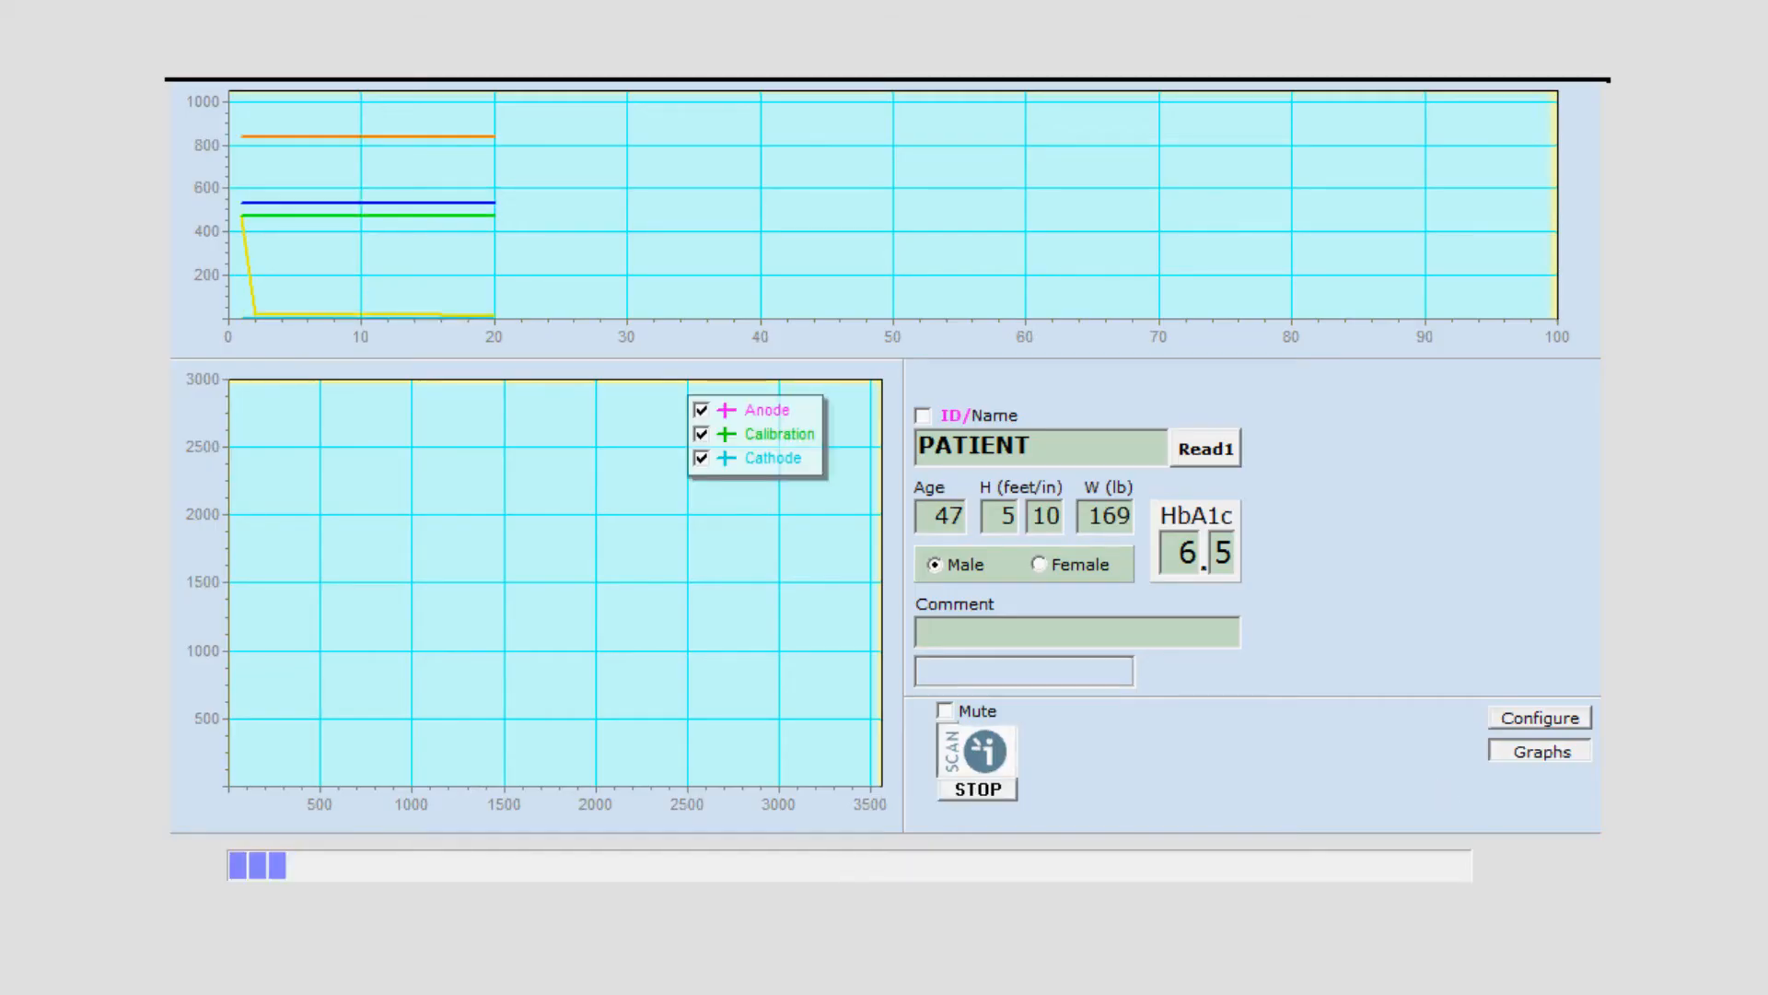